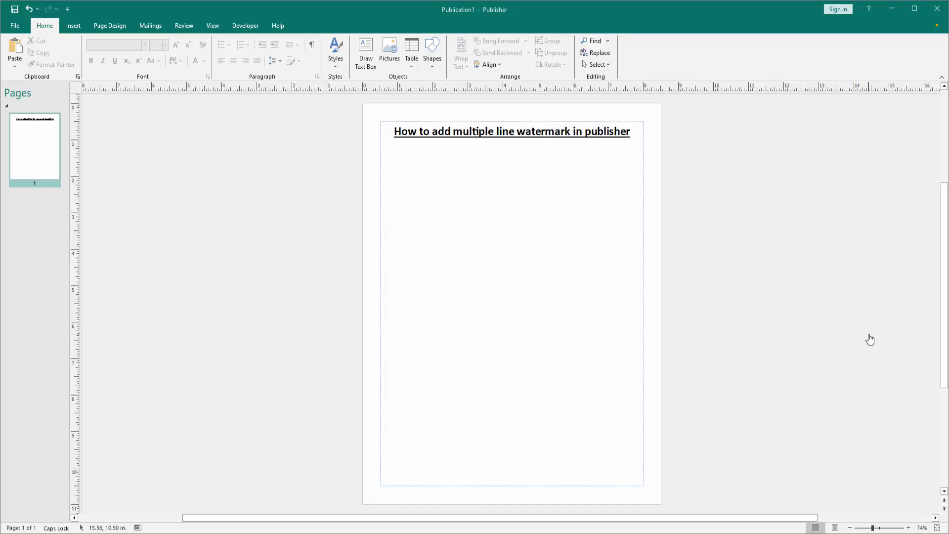
mouse_move(213, 26)
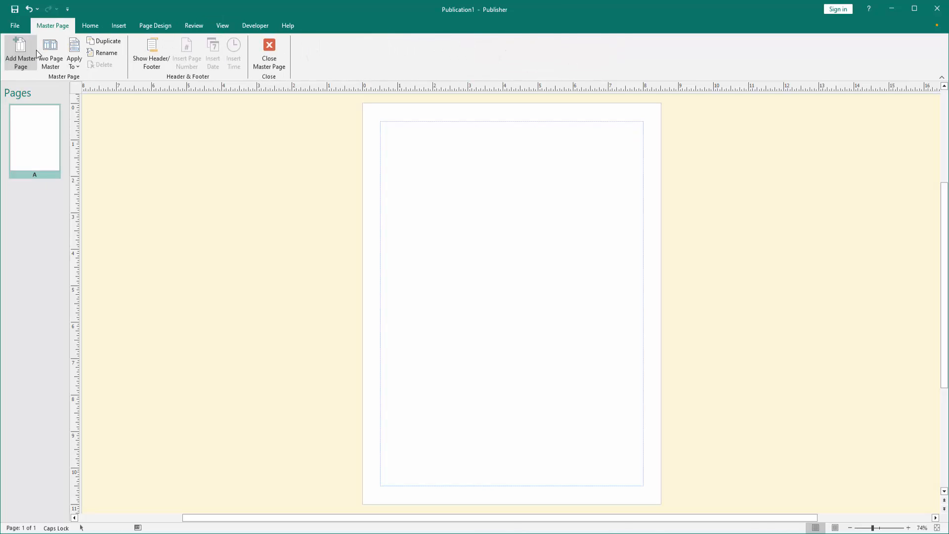
mouse_move(129, 23)
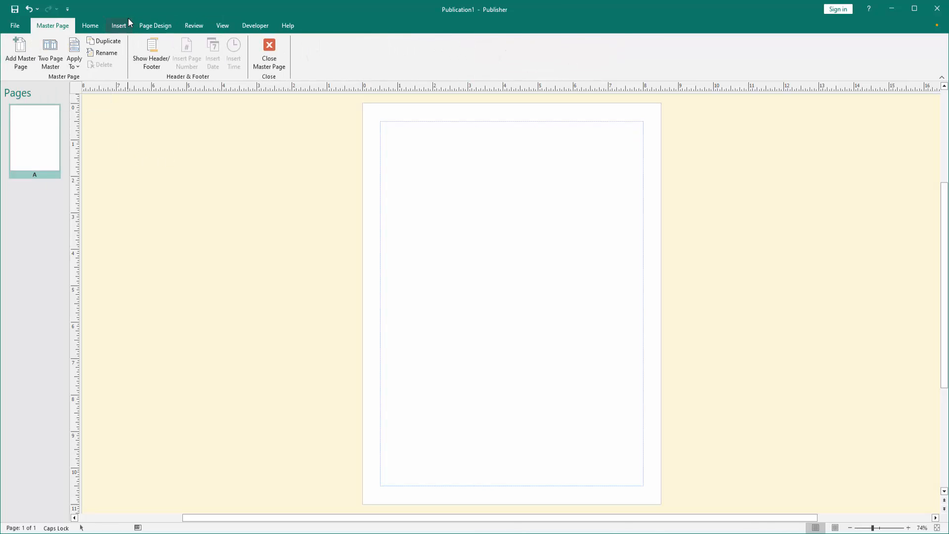
Draw a text box mid-page reading PUBLISHER and TUTORIAL on two lines
click(118, 25)
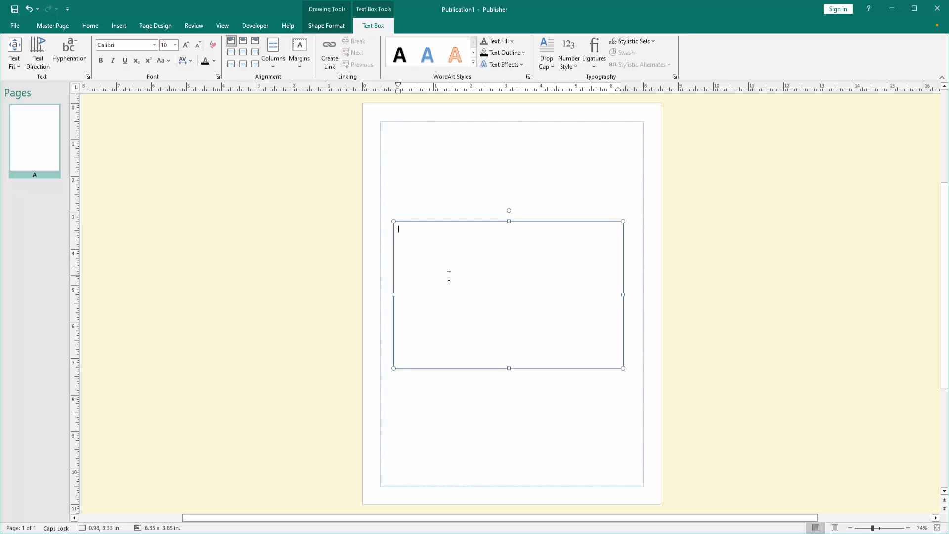
text(PUBLISHER)
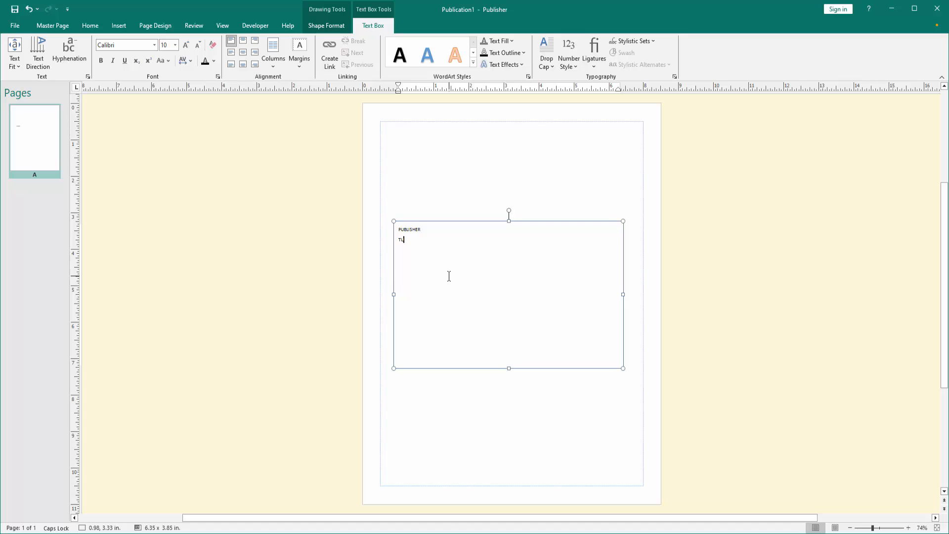
text(TORIAL)
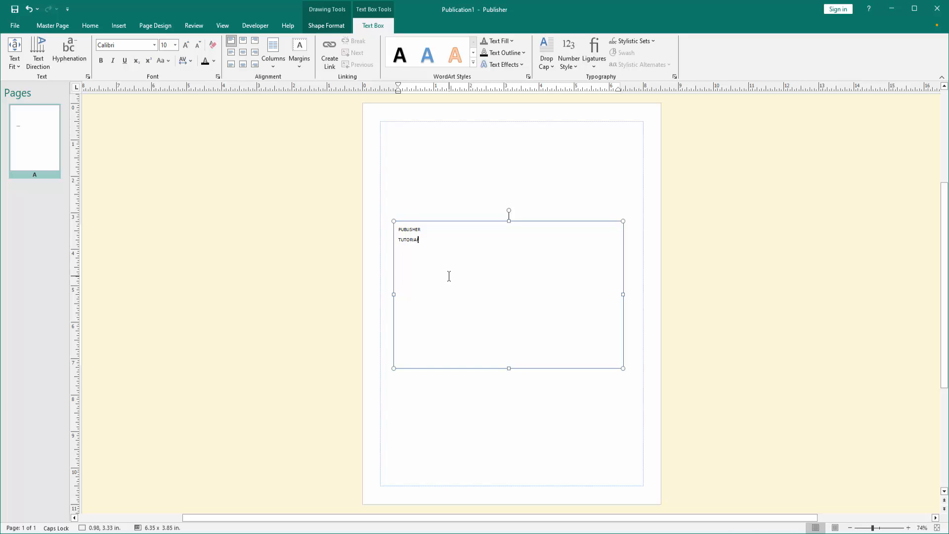
Centre all the watermark text, set it to 80 pt bold and fill it gray
key(ctrl+a)
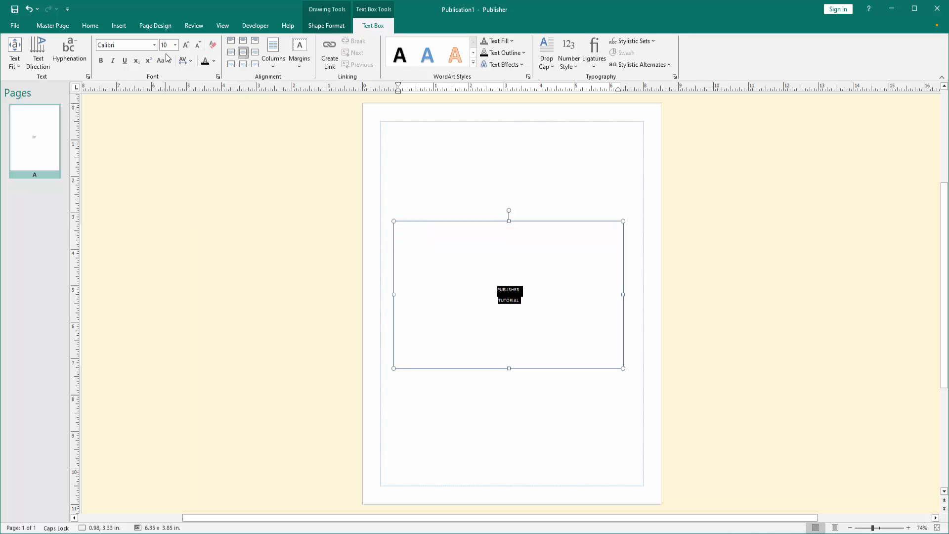
click(186, 45)
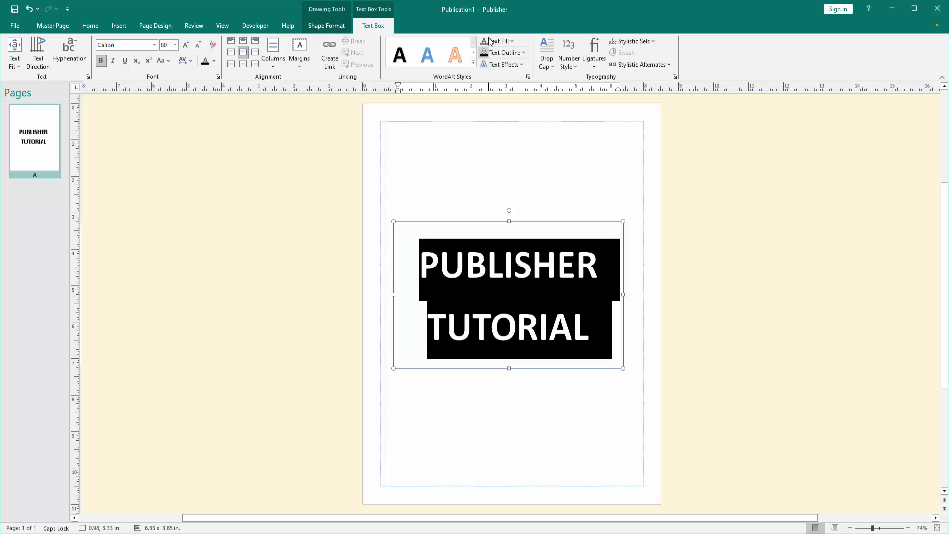
click(496, 40)
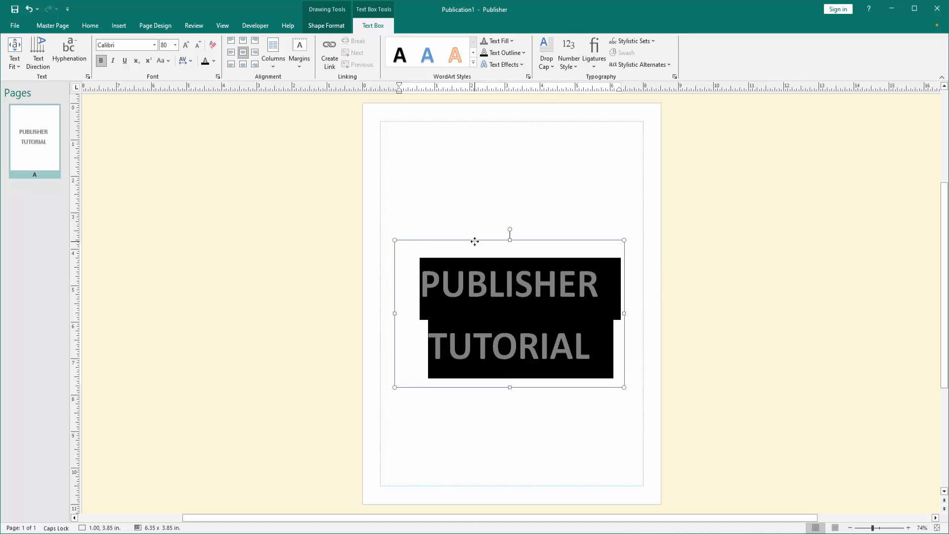
click(52, 26)
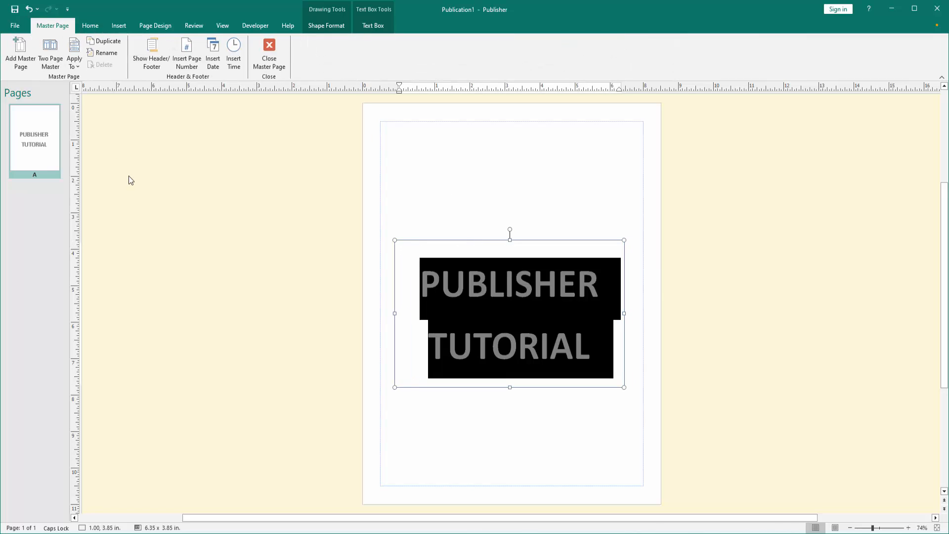
Close Master Page so the gray watermark shows behind page 1's content
click(268, 53)
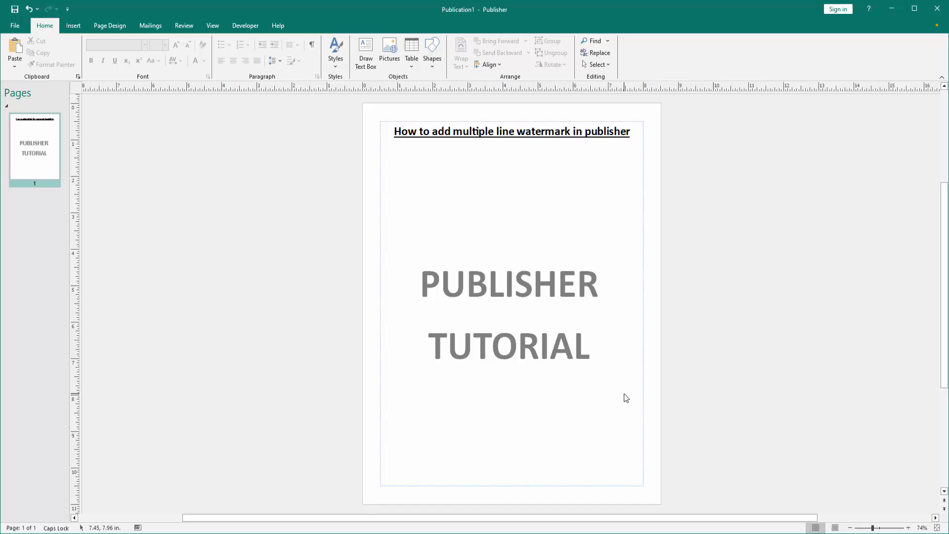
mouse_move(427, 276)
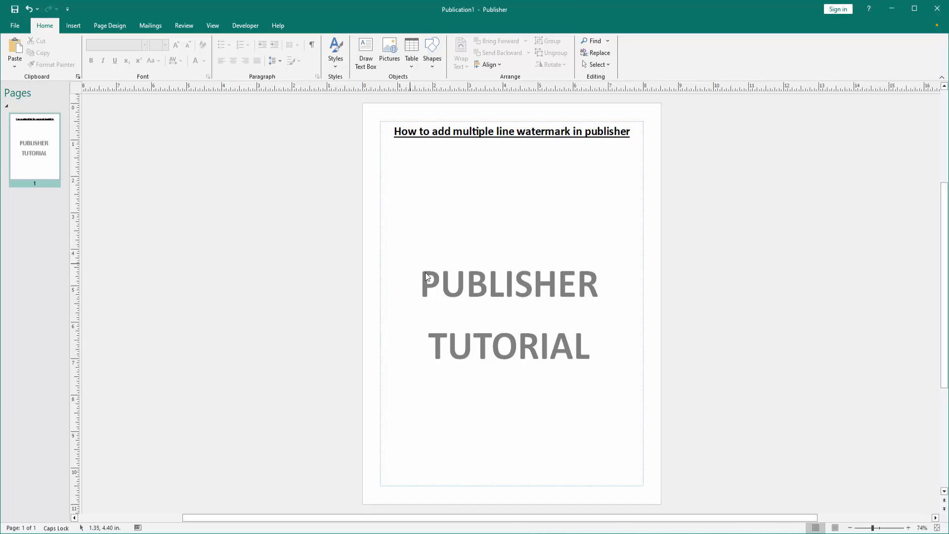
mouse_move(636, 332)
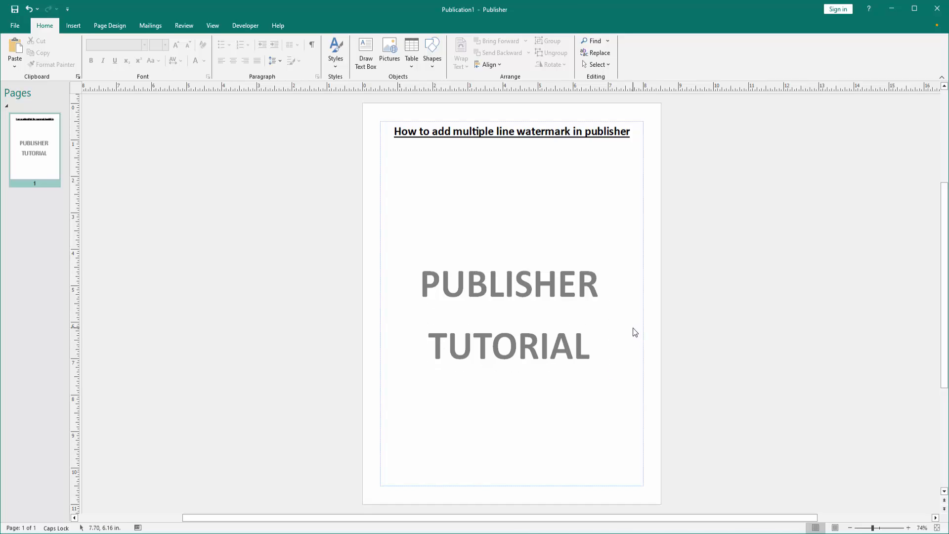